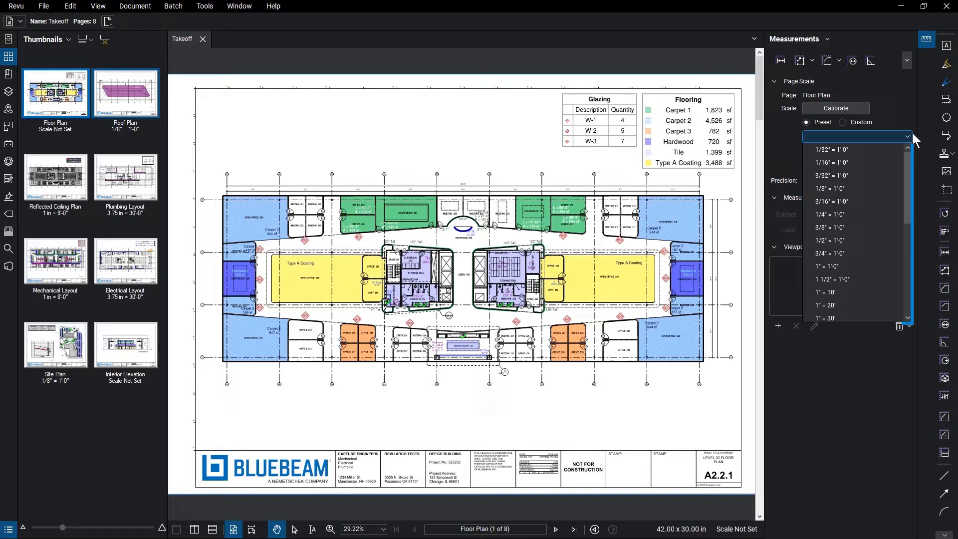
Dismiss the preset scale list and collapse Page Scale to view Break Room 233
{"action": "left_click", "coordinate": [906, 136]}
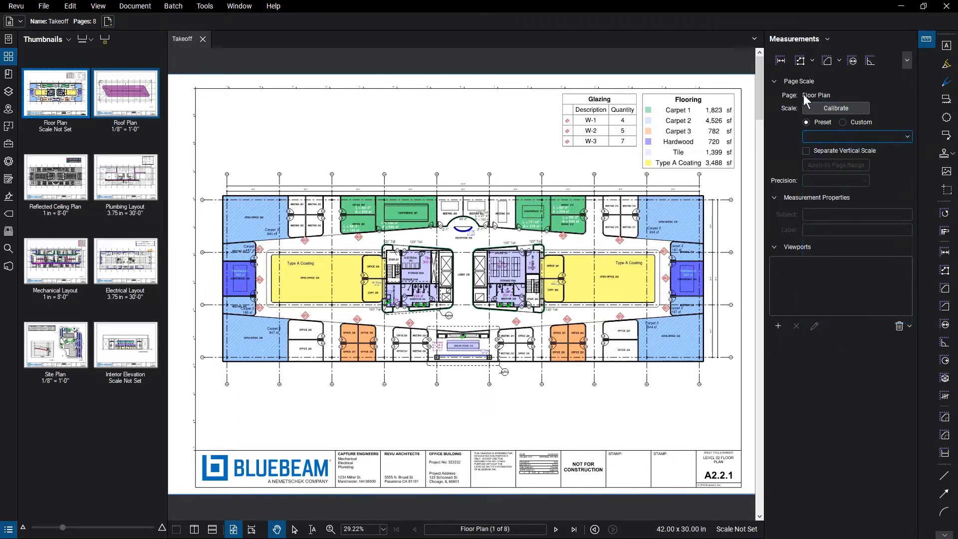
{"action": "left_click", "coordinate": [774, 80]}
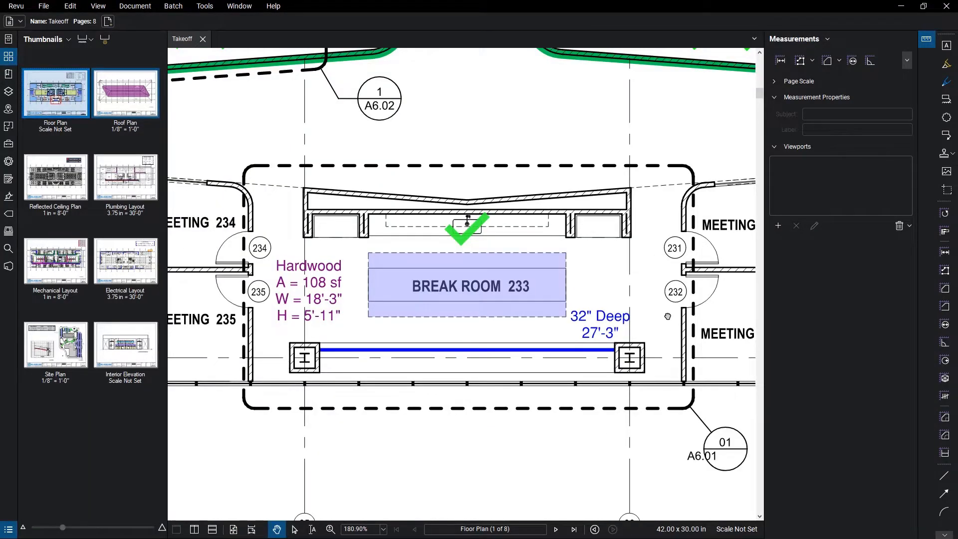
{"action": "mouse_move", "coordinate": [563, 286]}
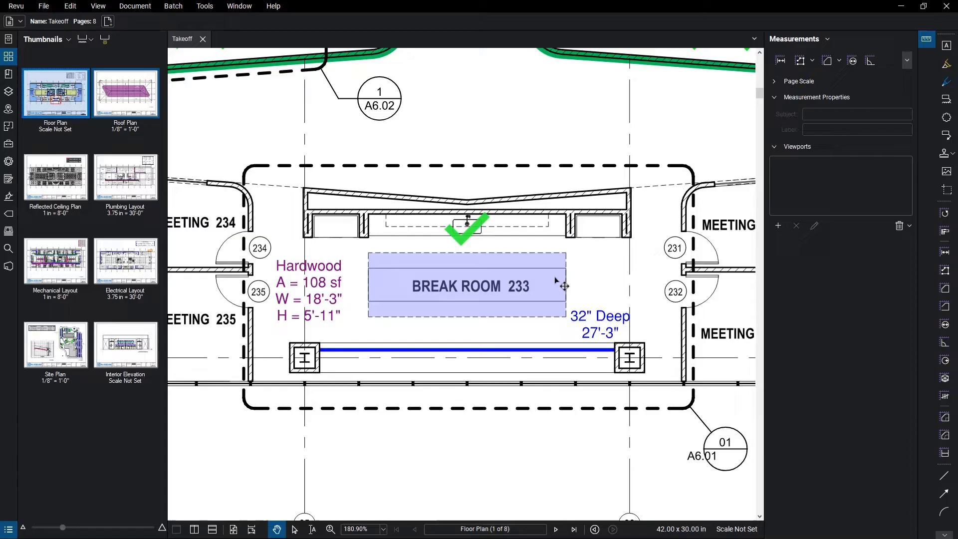
Zoom out to fit the whole Level 2 Floor Plan page in view
{"action": "left_click", "coordinate": [467, 286]}
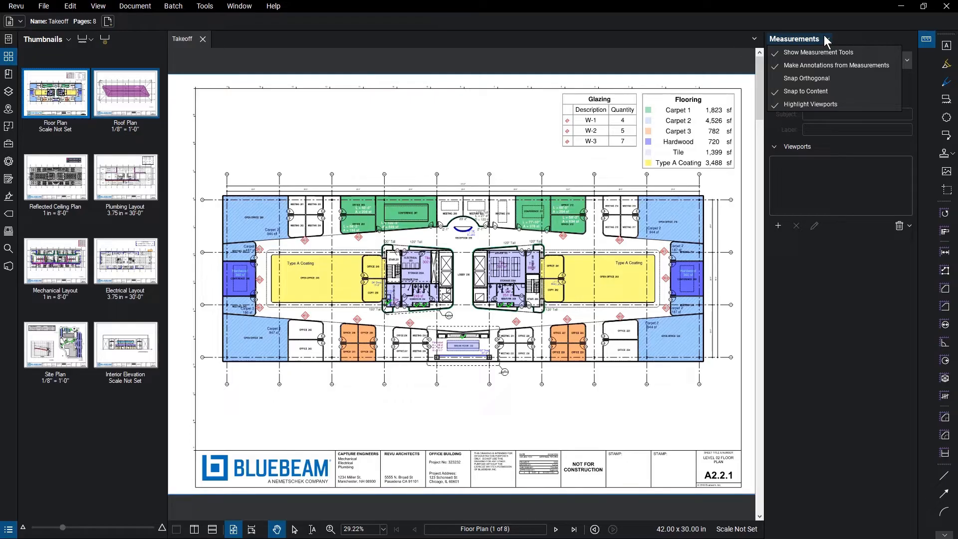
Dismiss the Measurements options menu and close the Measurements panel
{"action": "left_click", "coordinate": [826, 39]}
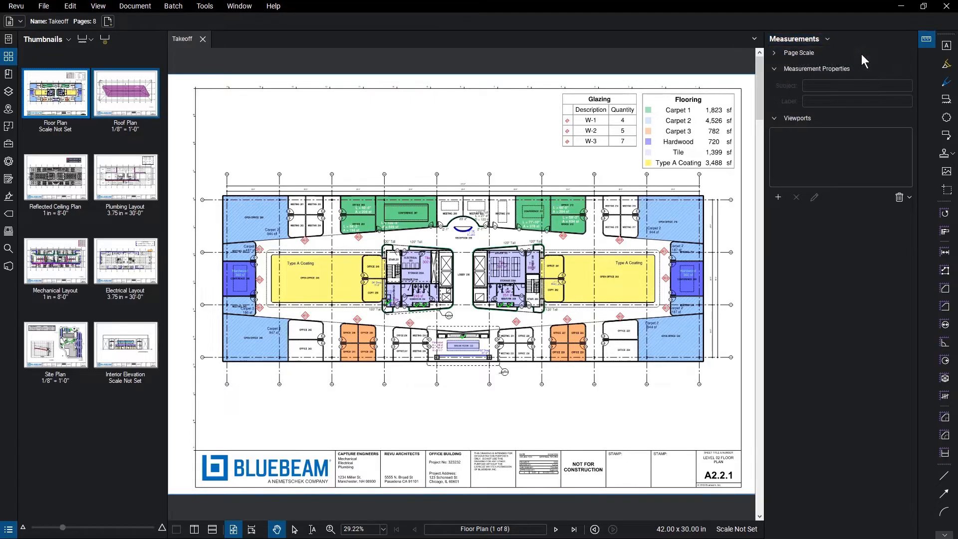
{"action": "left_click", "coordinate": [829, 39]}
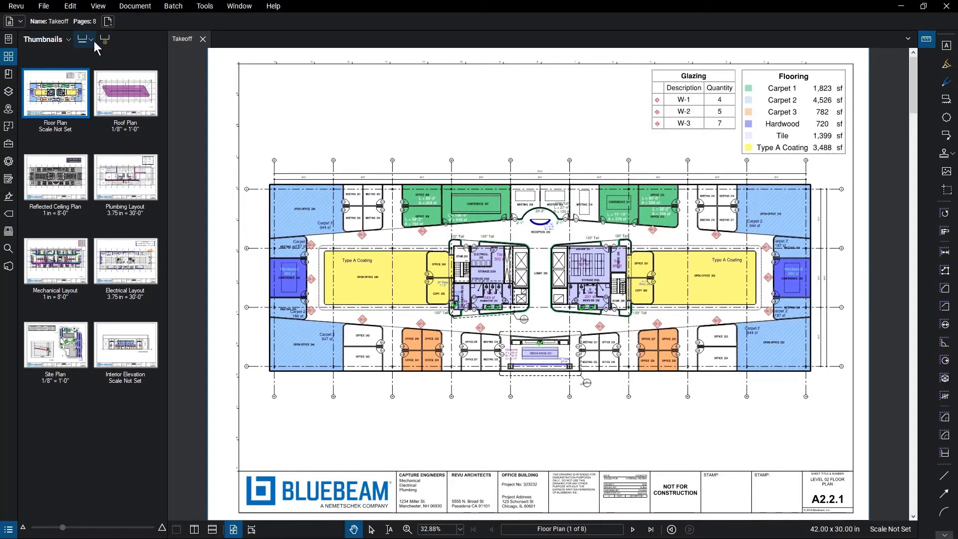
Review thumbnail label options, pick 'Scale Not Set' for Floor Plan, and close Thumbnails
{"action": "left_click", "coordinate": [91, 39]}
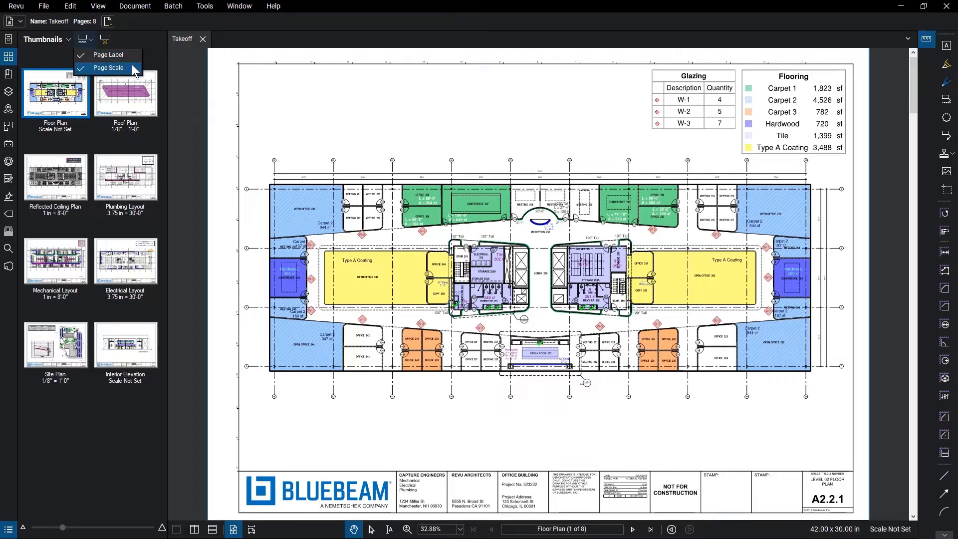
{"action": "left_click", "coordinate": [108, 67]}
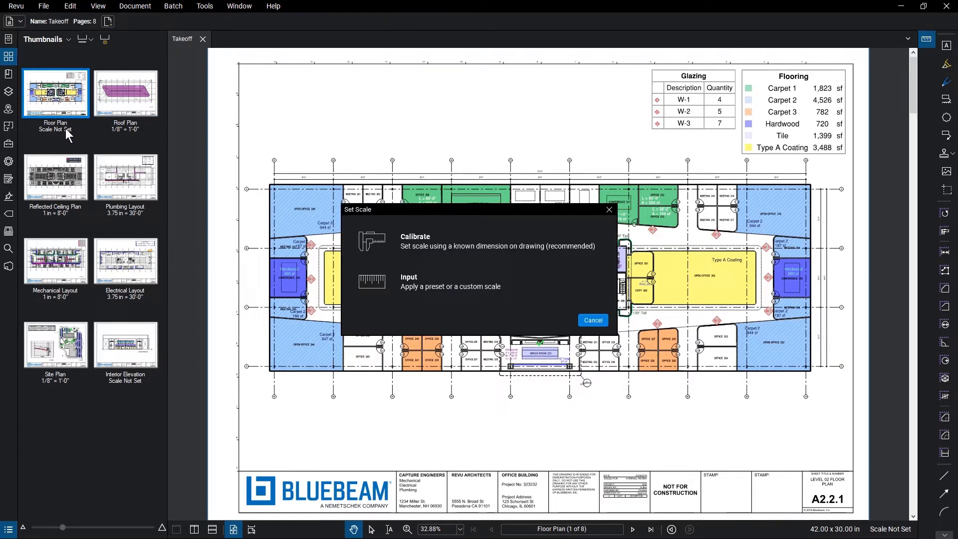
{"action": "left_click", "coordinate": [593, 320]}
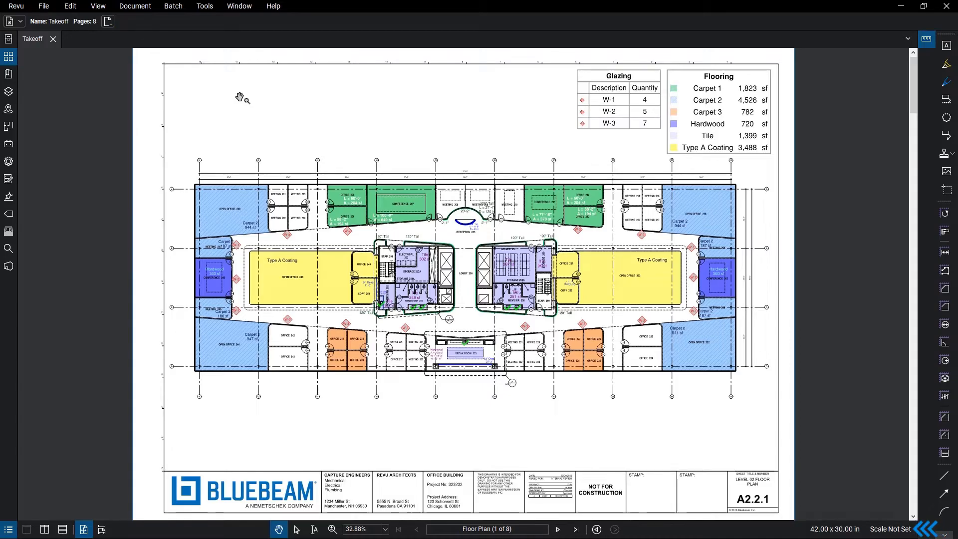
{"action": "mouse_move", "coordinate": [868, 506]}
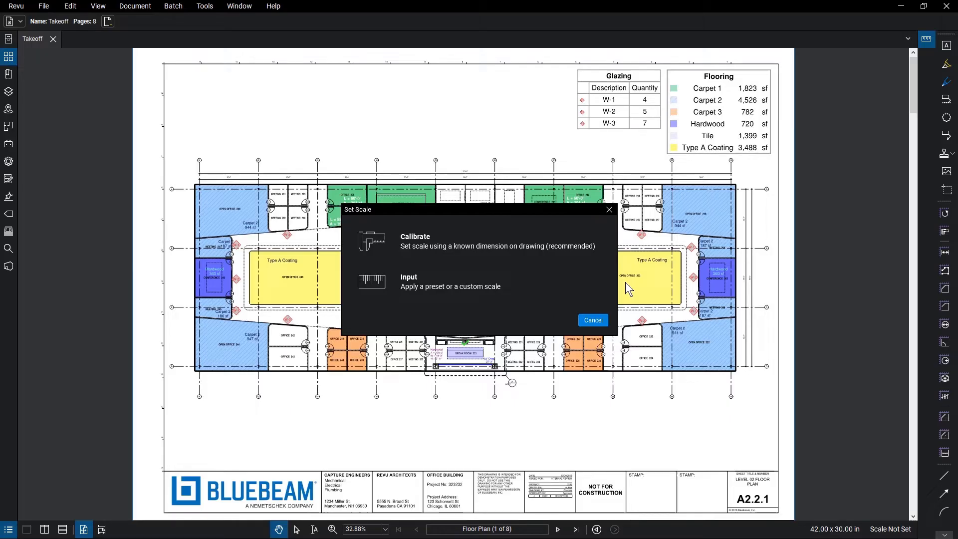
Calibrate the scale to a 30'-0" known dimension with page range 1-3
{"action": "left_click", "coordinate": [415, 237]}
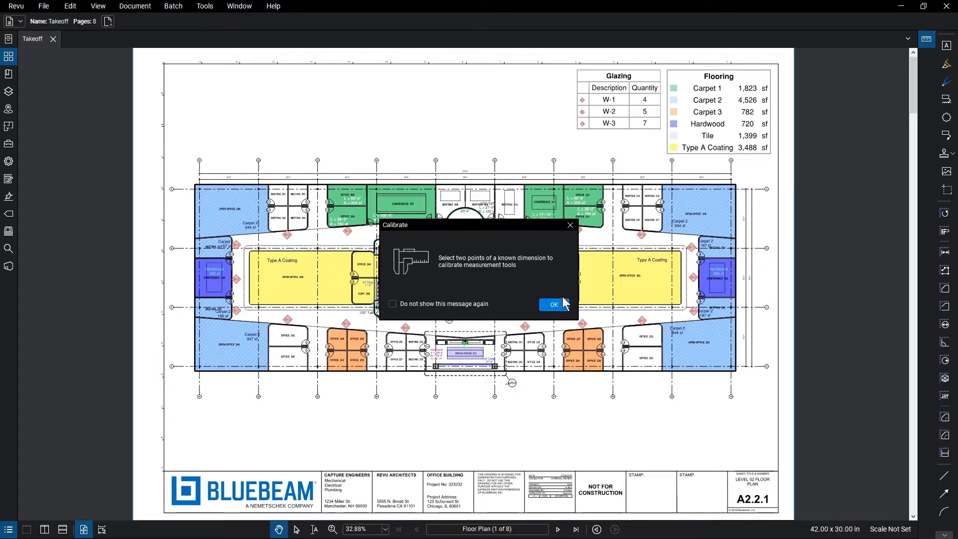
{"action": "left_click", "coordinate": [553, 305]}
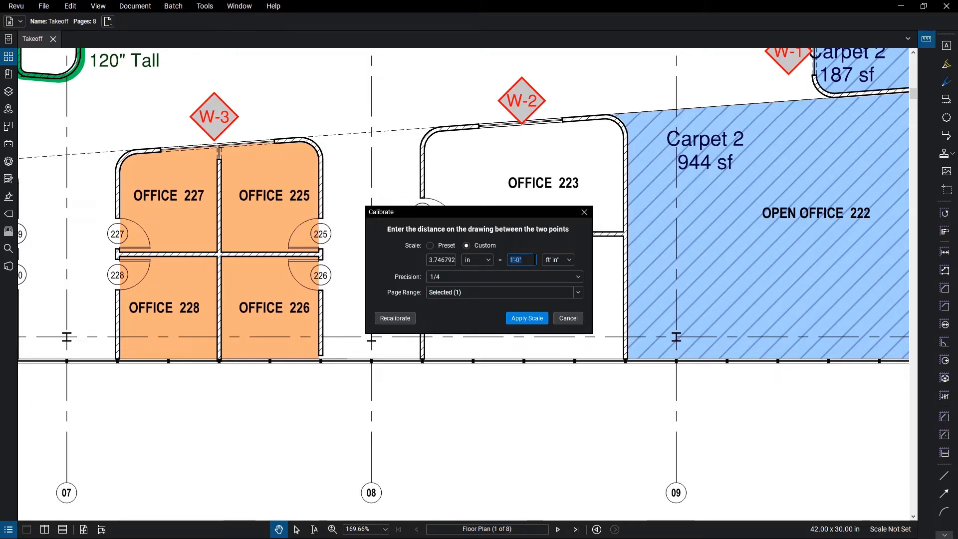
{"action": "type", "text": "30"}
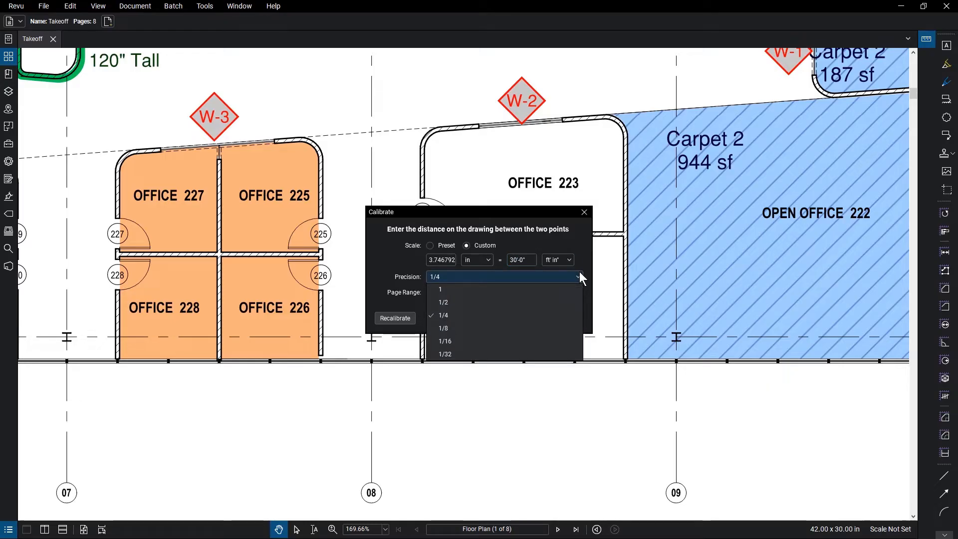
{"action": "left_click", "coordinate": [577, 292]}
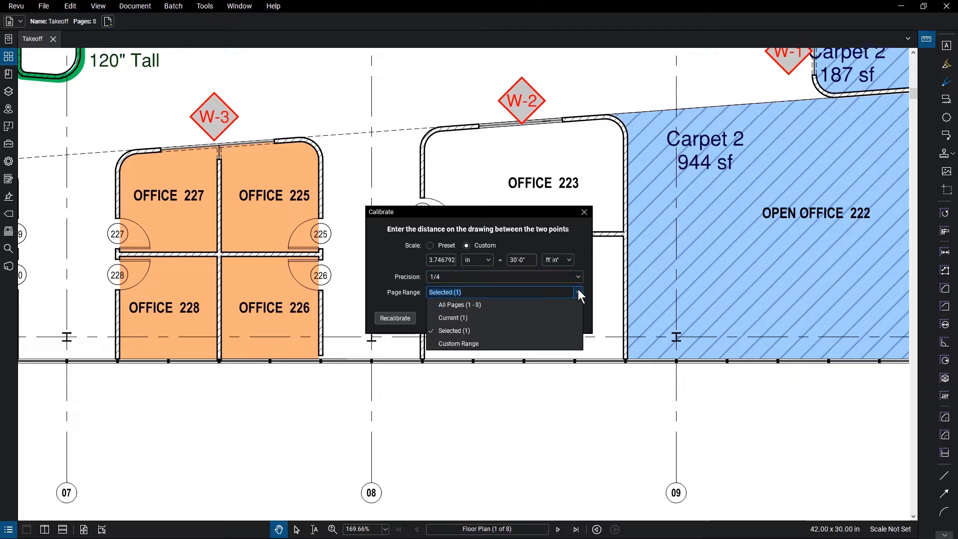
{"action": "mouse_move", "coordinate": [578, 304]}
{"action": "type", "text": "1"}
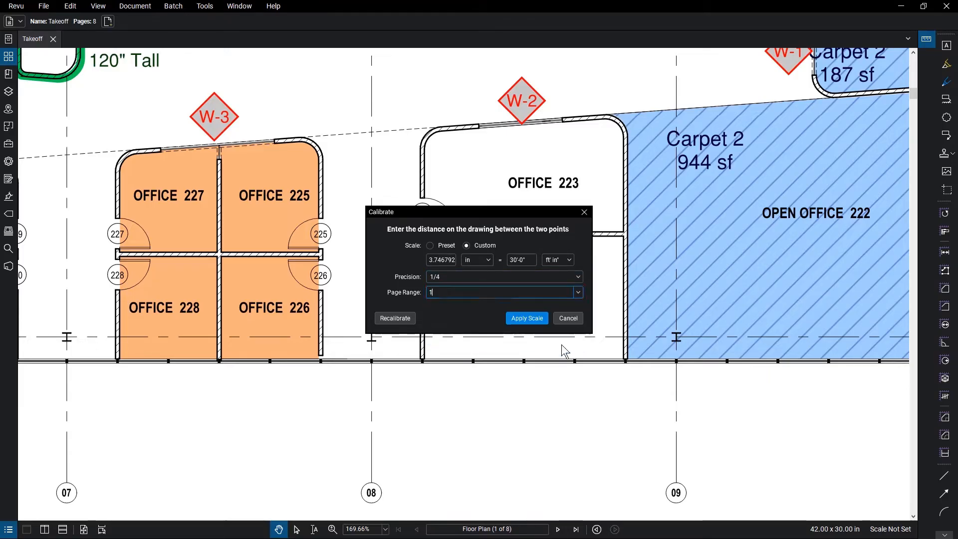
{"action": "type", "text": "-3"}
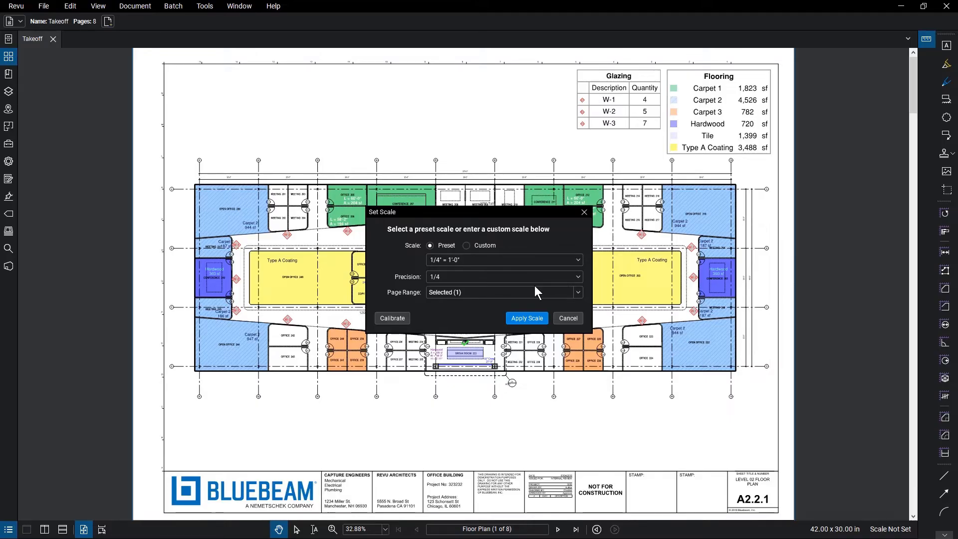
Switch Set Scale from a preset to Custom with 1/8 drawing inches
{"action": "left_click", "coordinate": [576, 259]}
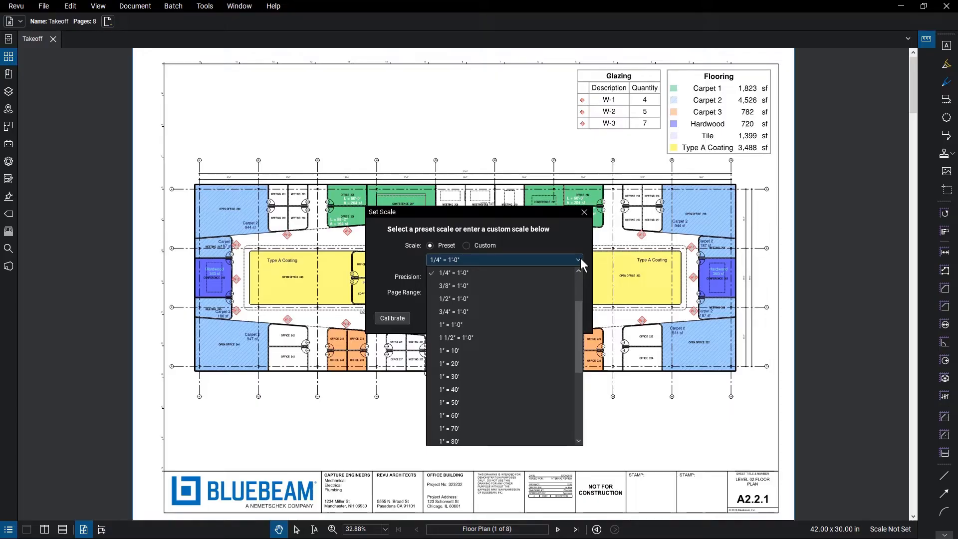
{"action": "left_click", "coordinate": [465, 245]}
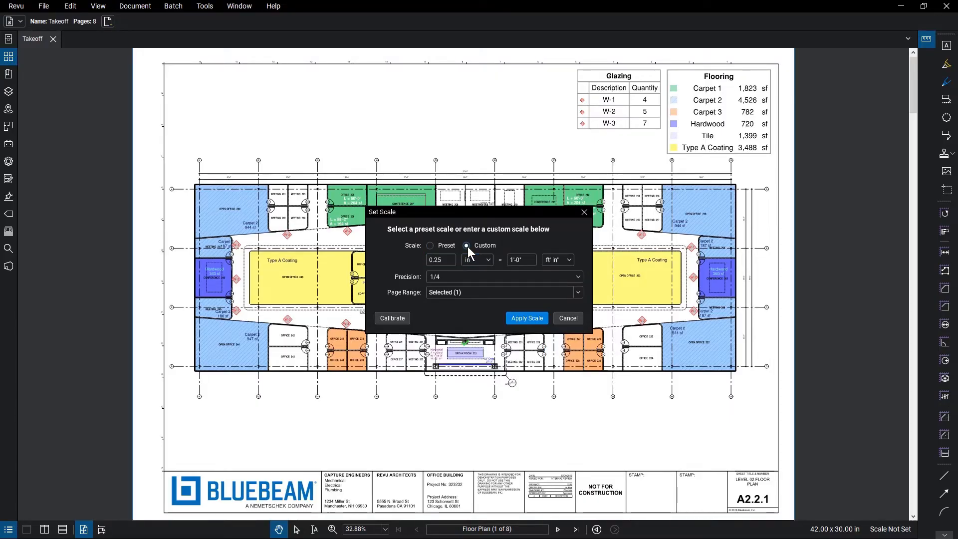
{"action": "type", "text": "1/8"}
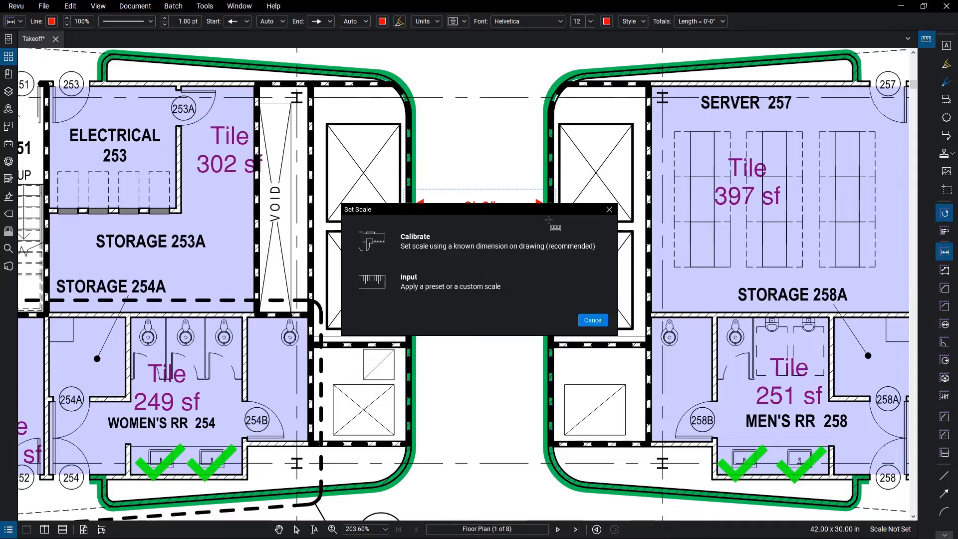
Start a Length measurement near the restrooms and answer the Set Scale prompt
{"action": "left_click", "coordinate": [593, 319]}
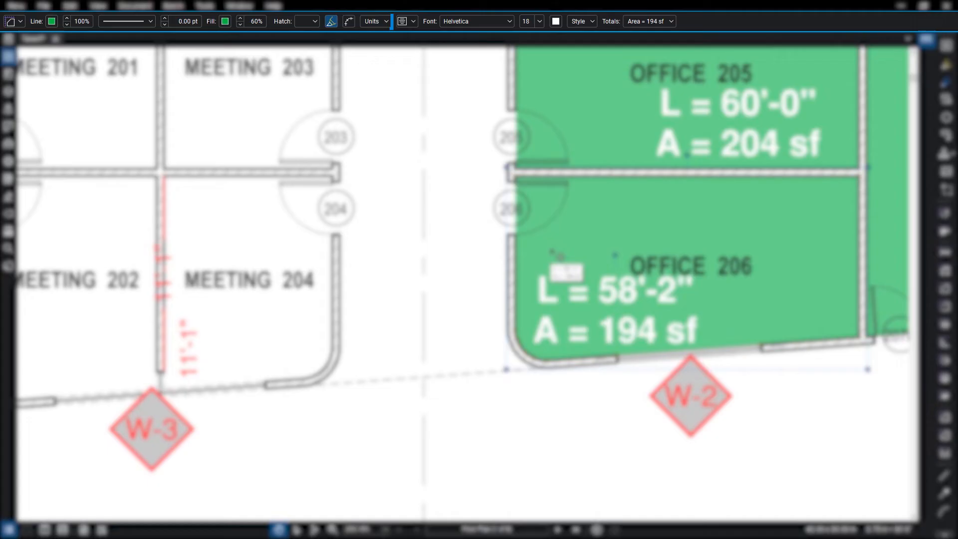
Give the MOTHER'S RM 252 area a 28" depth and the pipe run a 9'-0" rise/drop
{"action": "left_click", "coordinate": [375, 21]}
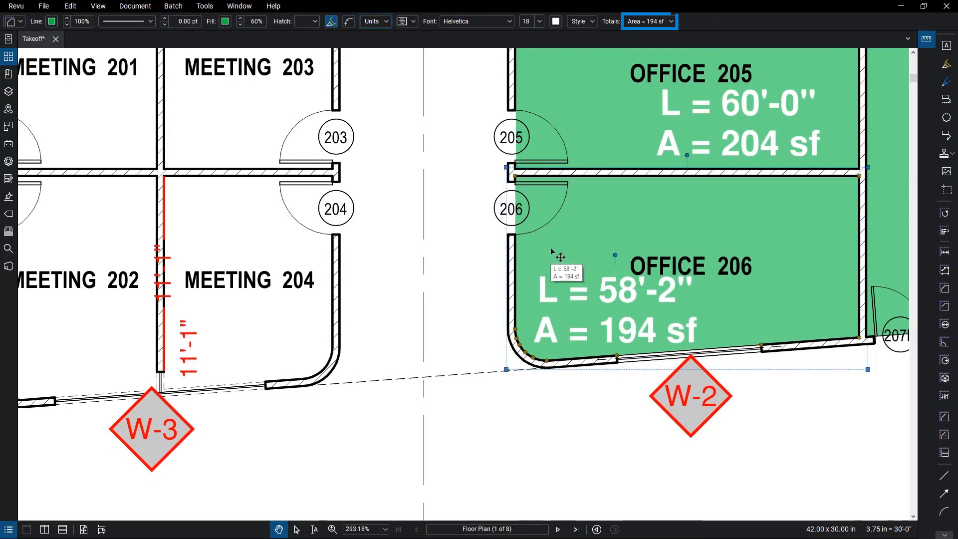
{"action": "left_click", "coordinate": [373, 21]}
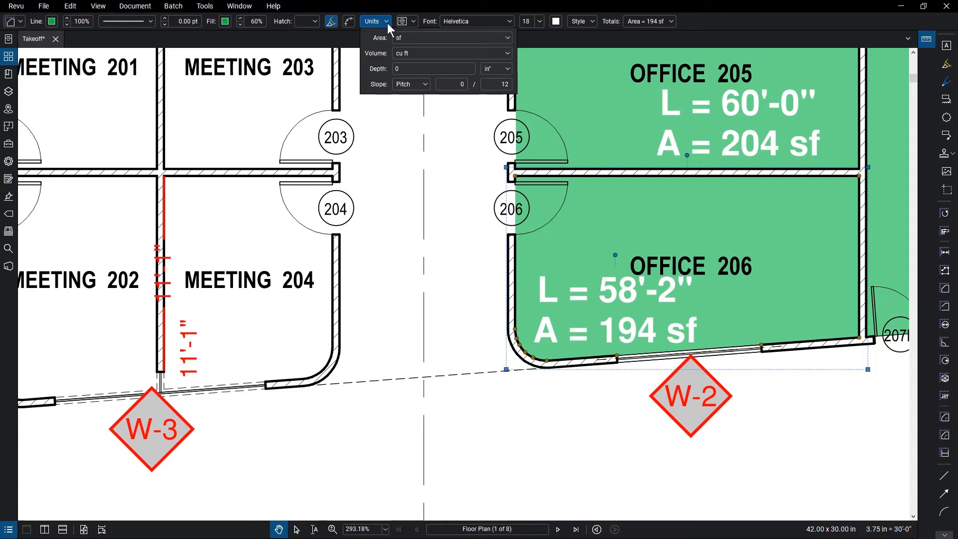
{"action": "left_click", "coordinate": [558, 529]}
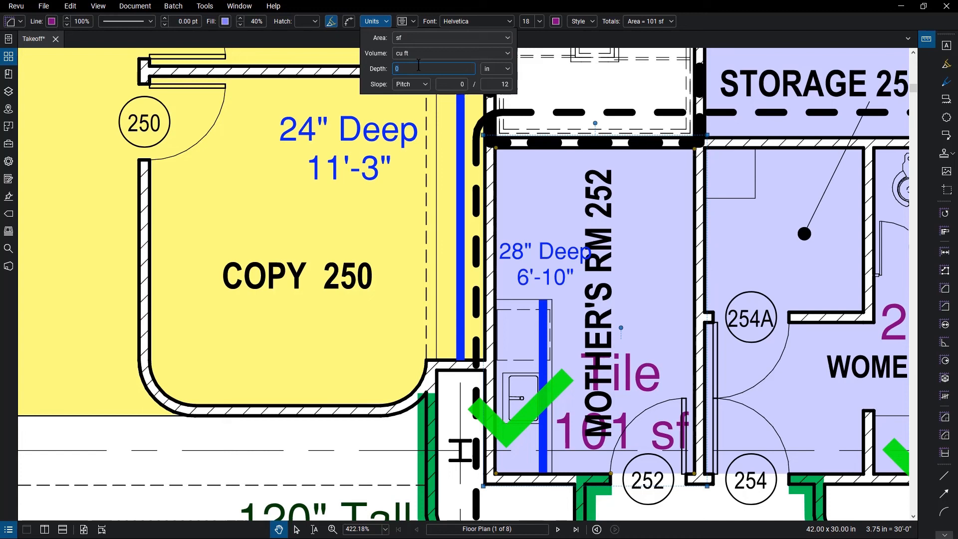
{"action": "type", "text": "28"}
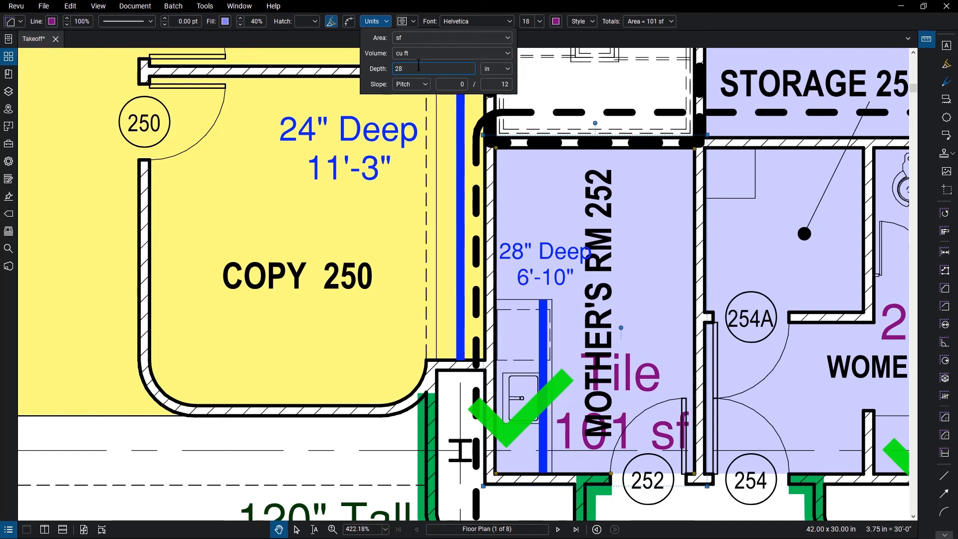
{"action": "left_click", "coordinate": [371, 21]}
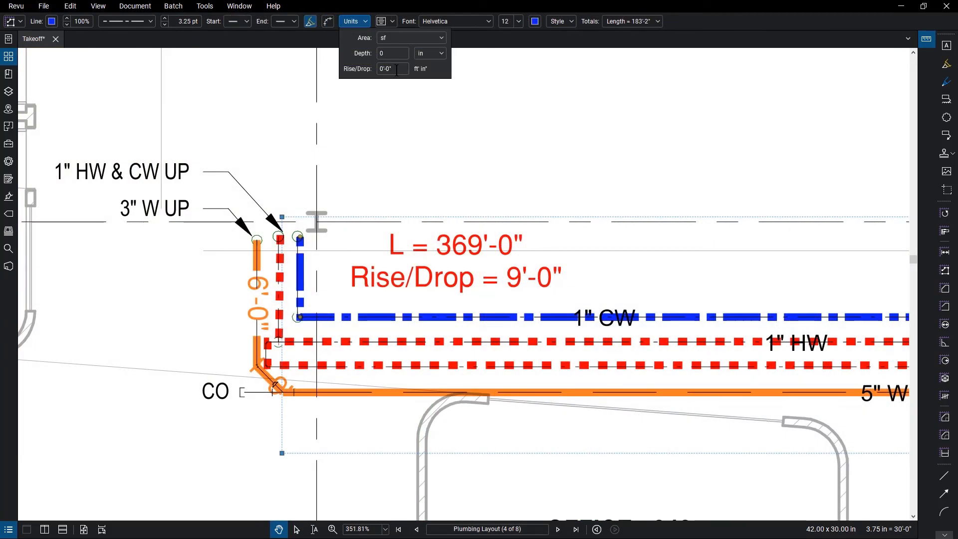
{"action": "type", "text": "9"}
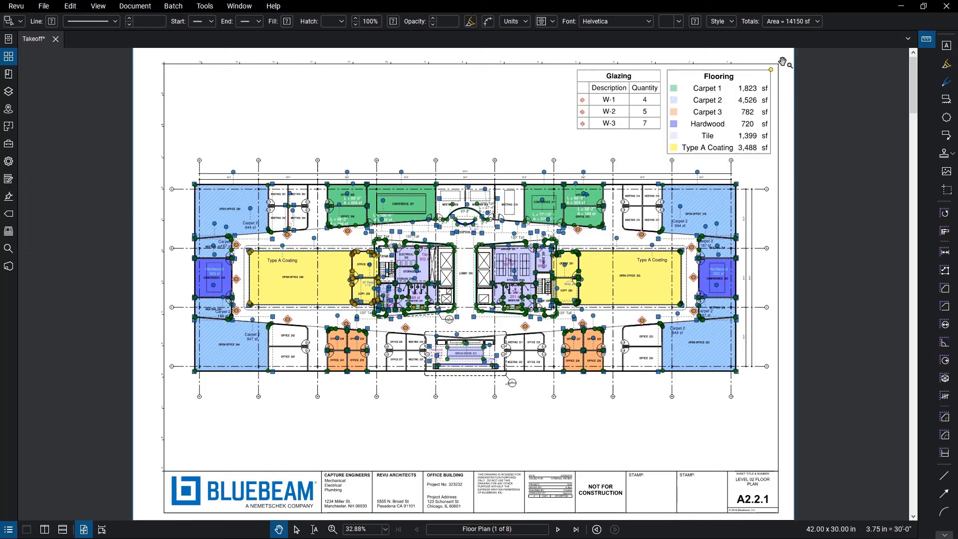
Select all markups, detach the Totals window, then reattach it
{"action": "left_click", "coordinate": [820, 21]}
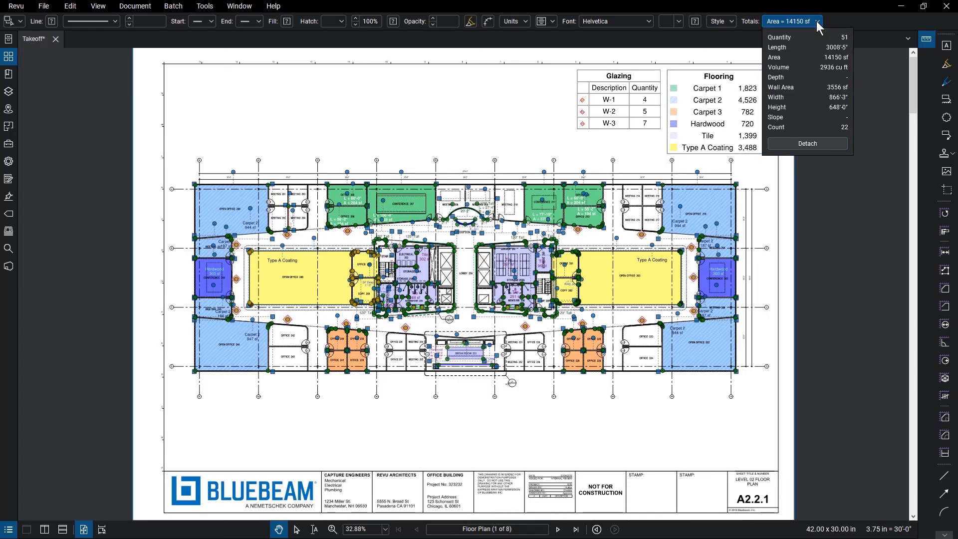
{"action": "mouse_move", "coordinate": [826, 145]}
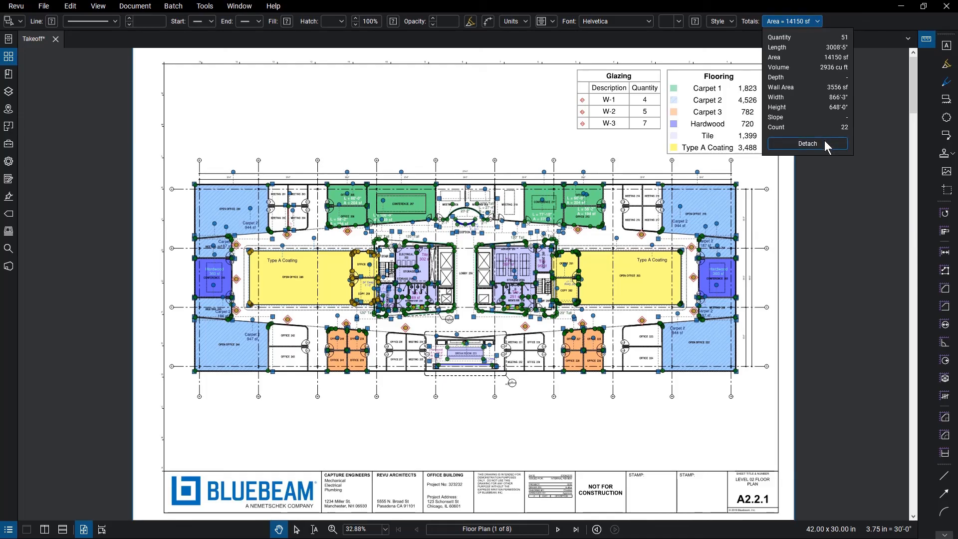
{"action": "left_click", "coordinate": [807, 144]}
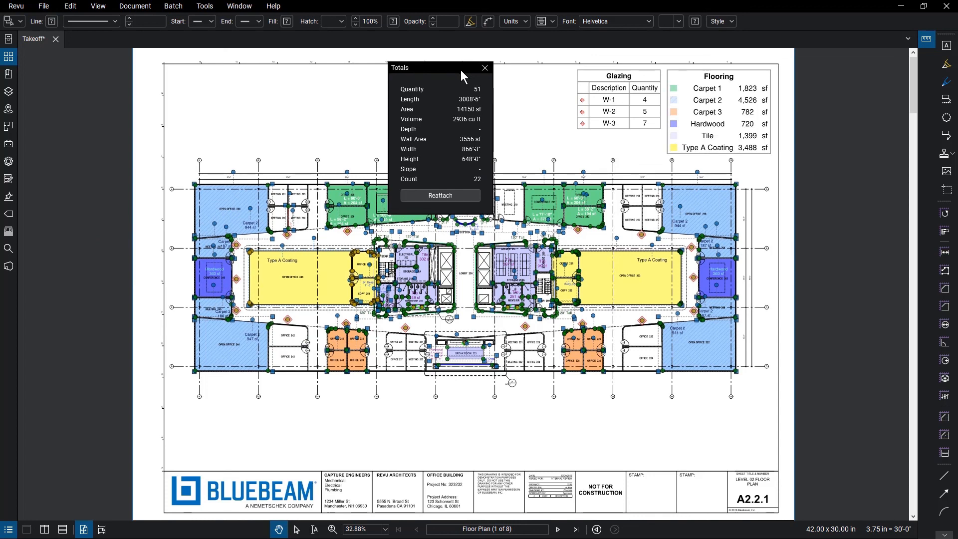
{"action": "left_click", "coordinate": [485, 68]}
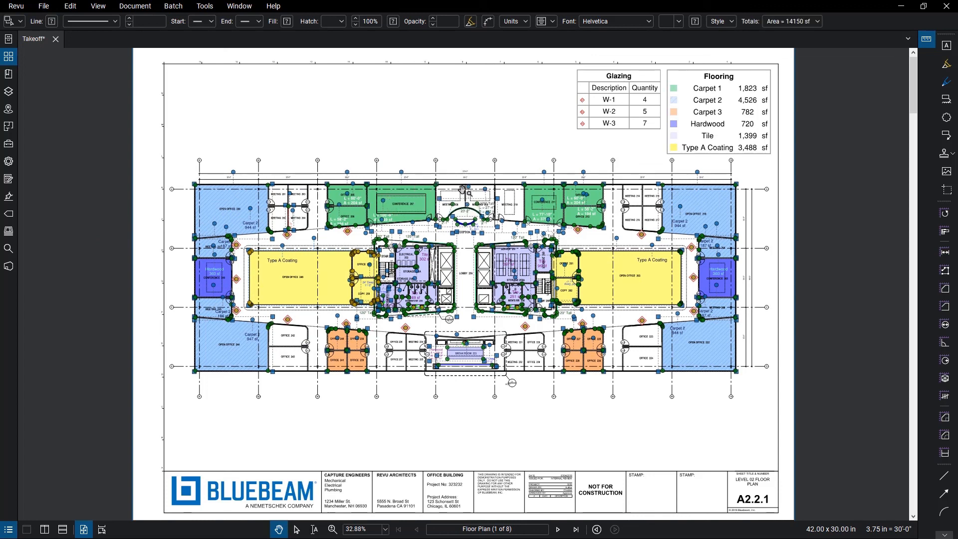